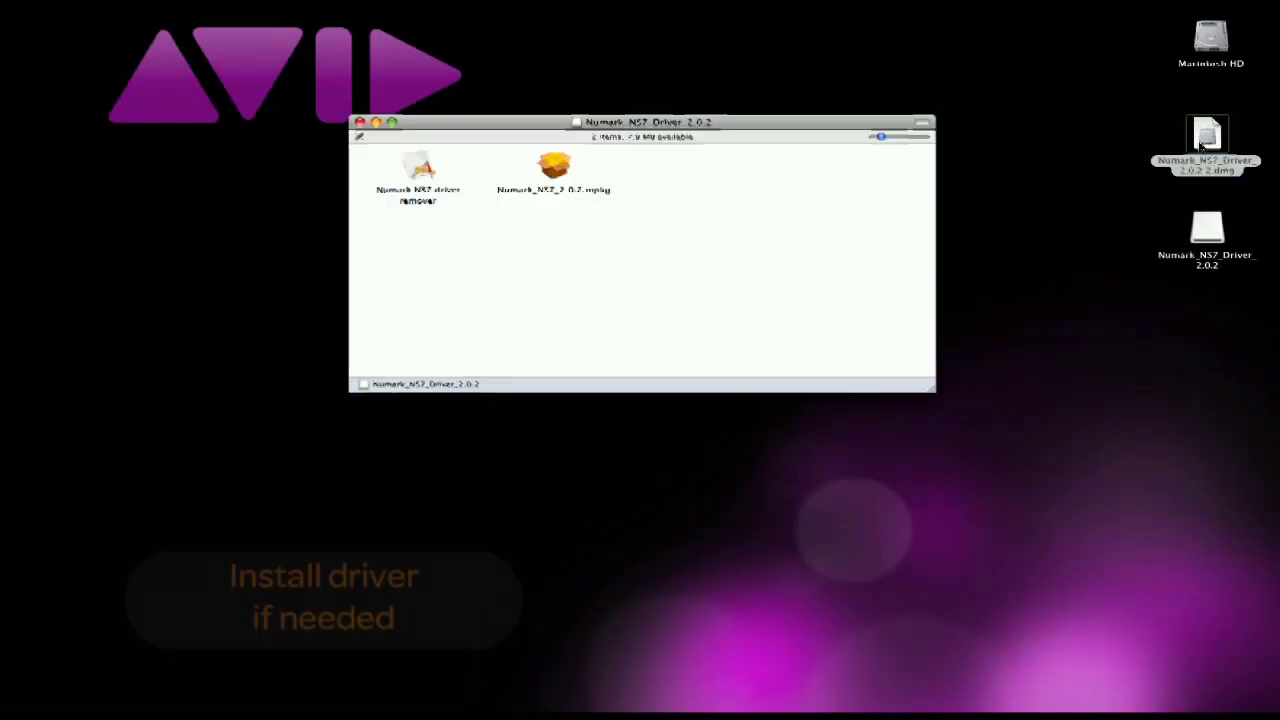
# Install the Numark_NS7_2.0.2.mpkg driver, authorize with the admin password and restart
pyautogui.doubleClick(552, 168)
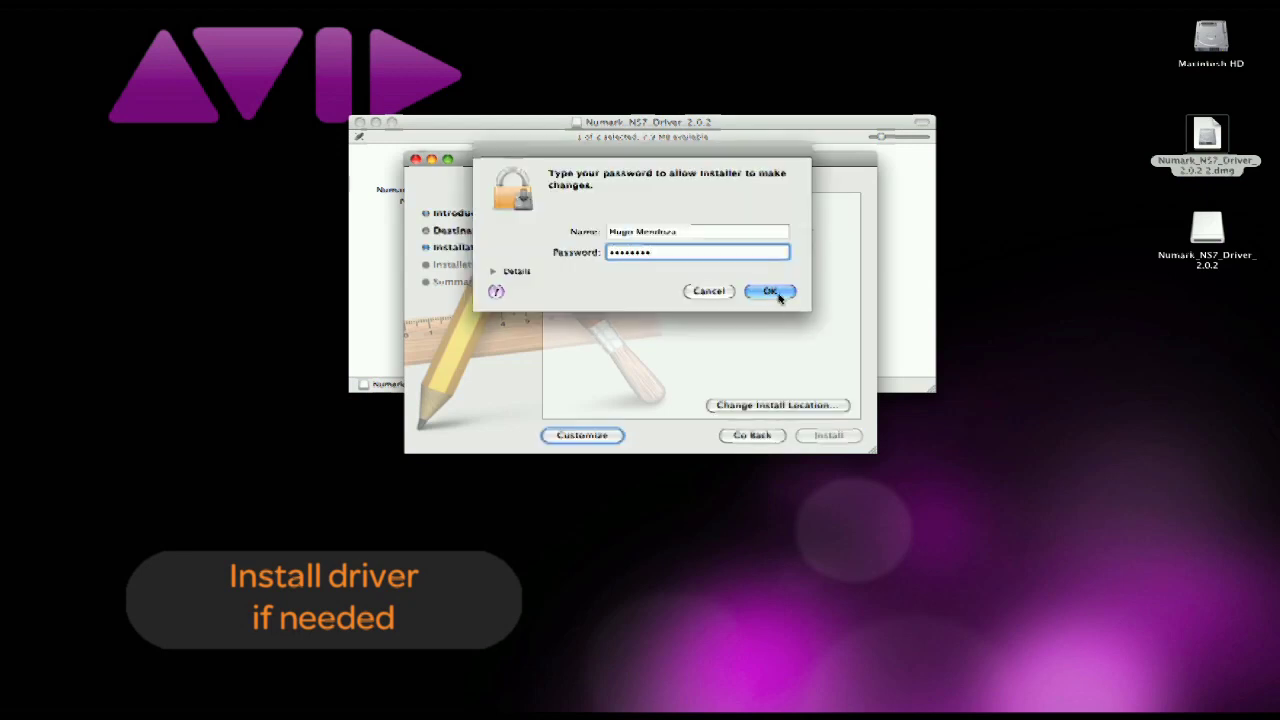
pyautogui.click(768, 292)
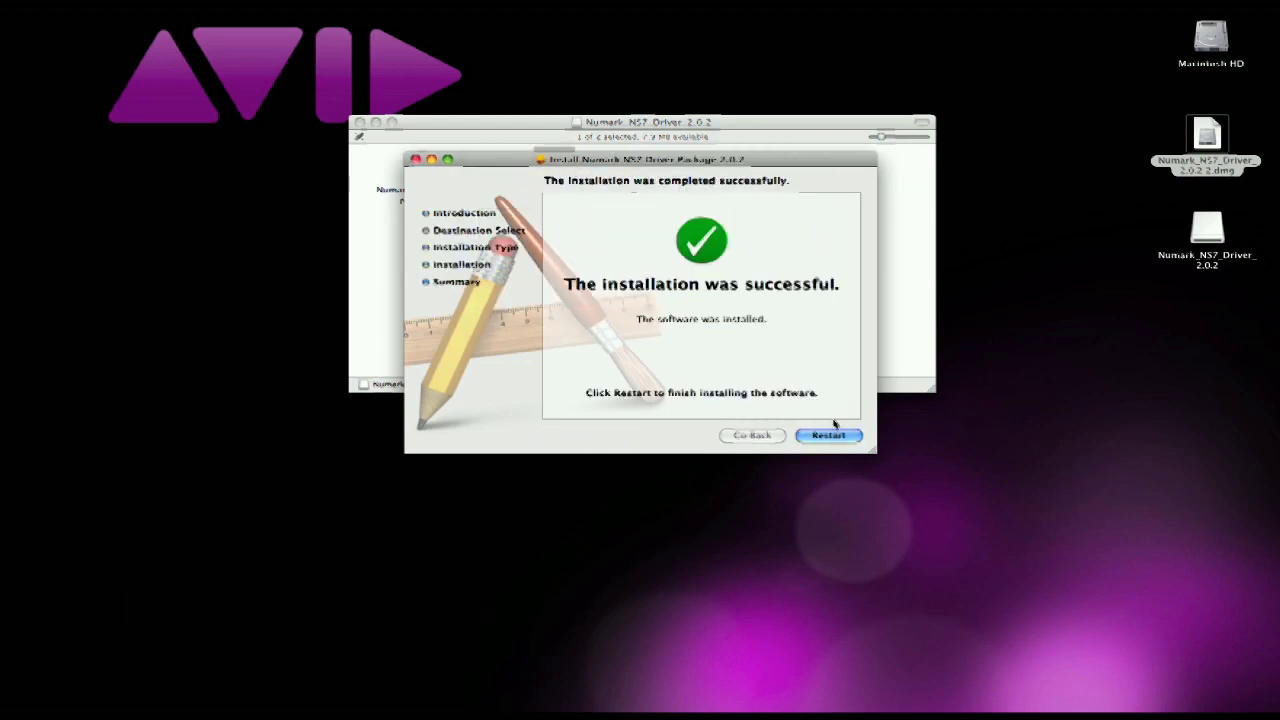
pyautogui.click(828, 436)
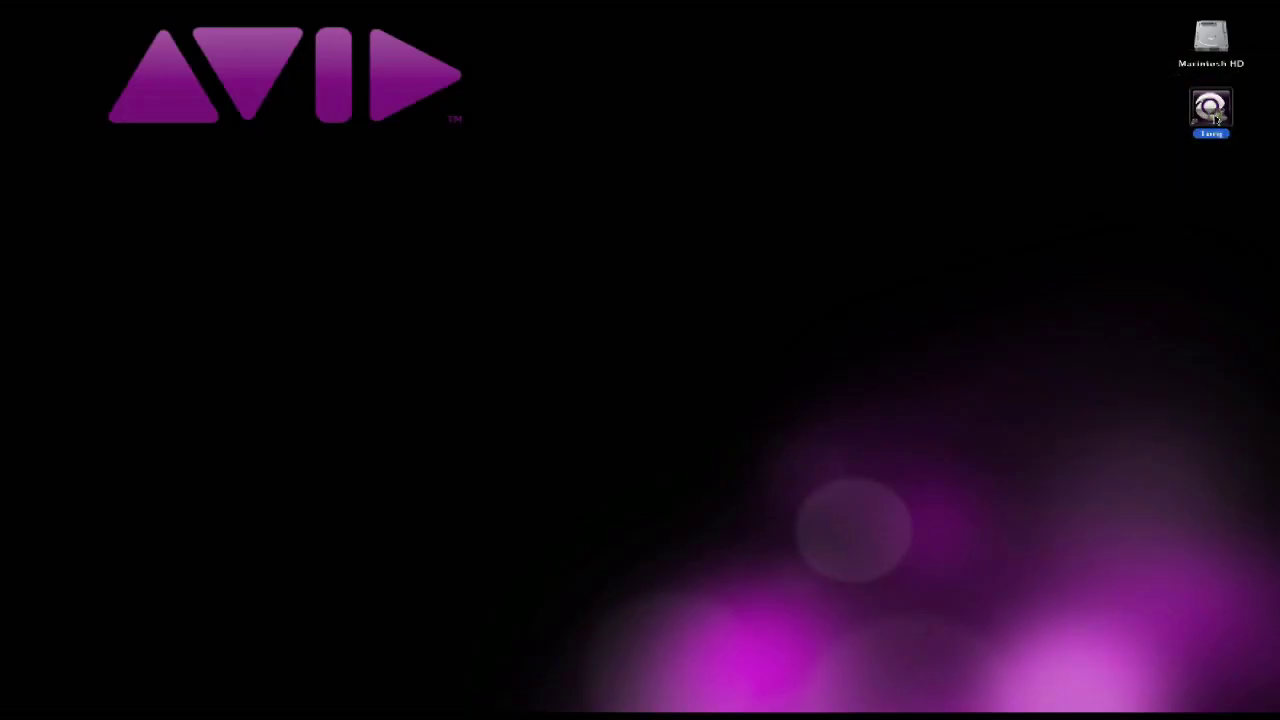
# Launch Torq from the desktop and bring up Torq > Preferences
pyautogui.doubleClick(1212, 112)
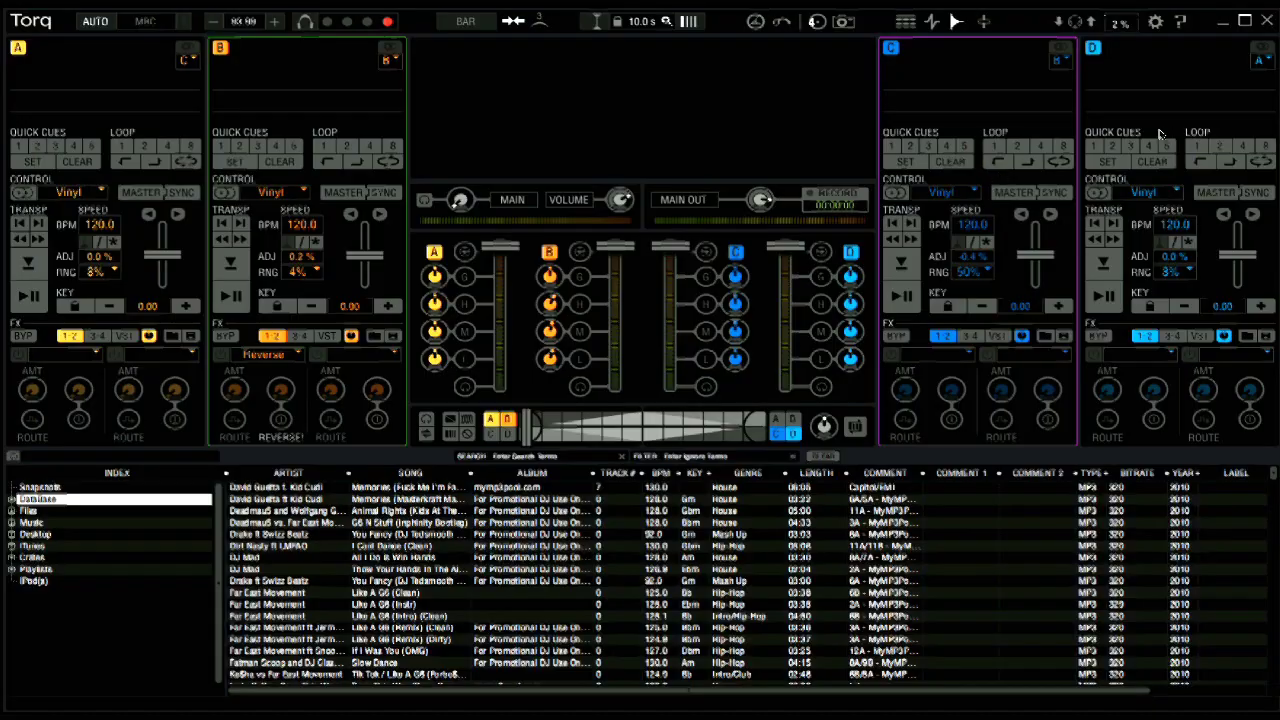
pyautogui.click(1154, 20)
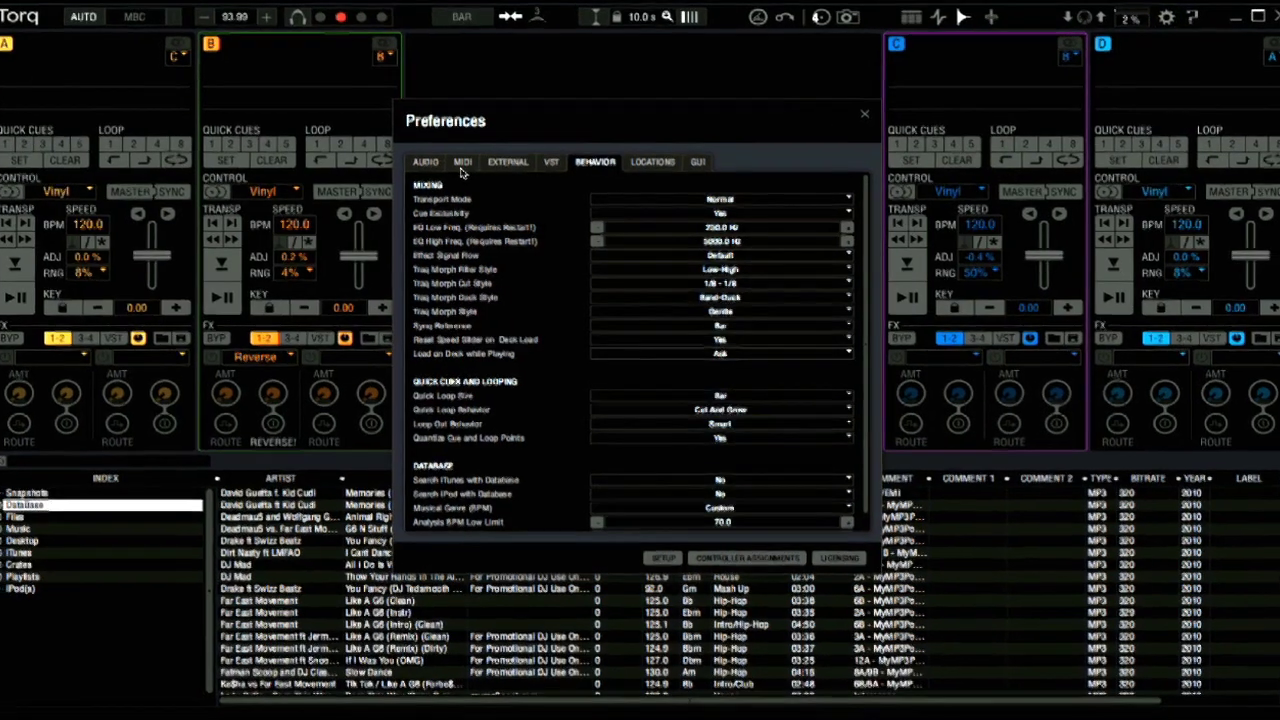
# Keep USB Numark NS7 set to Active in the MIDI preferences and return to the decks
pyautogui.click(462, 162)
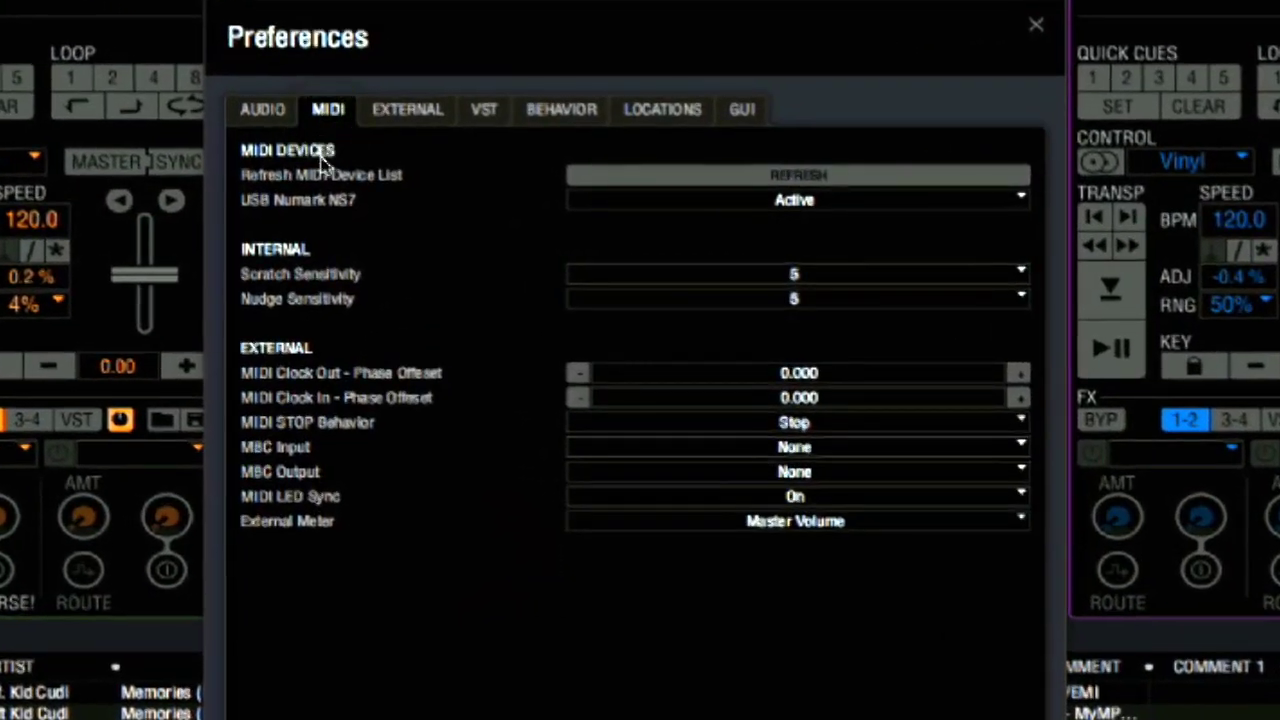
pyautogui.click(298, 200)
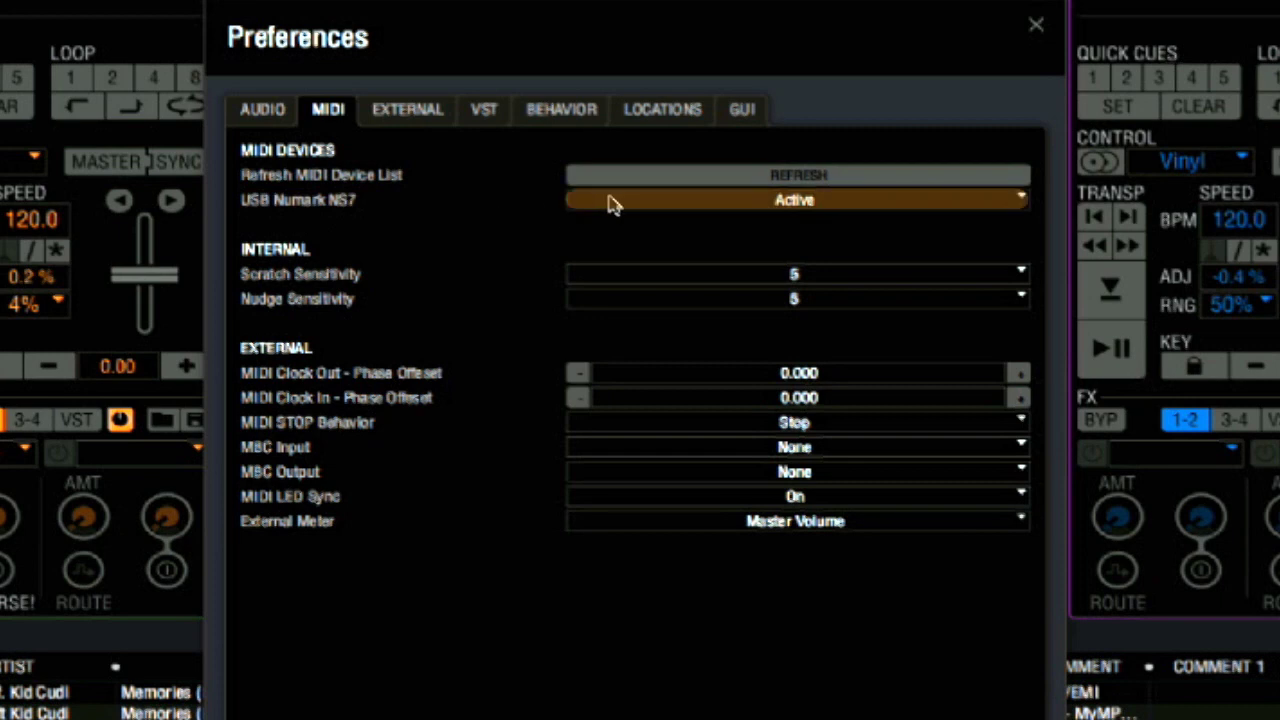
pyautogui.click(1036, 24)
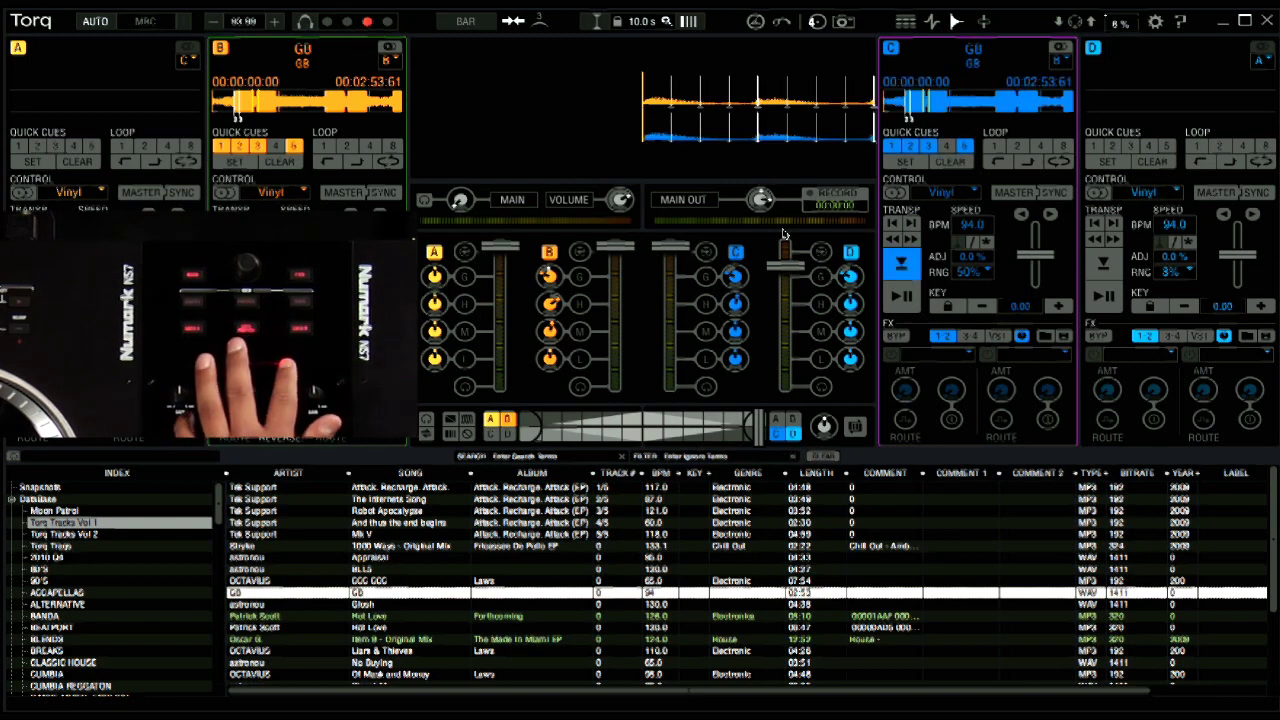
# Show deck C's FX slot list of effects from Delay to Brake
pyautogui.click(900, 296)
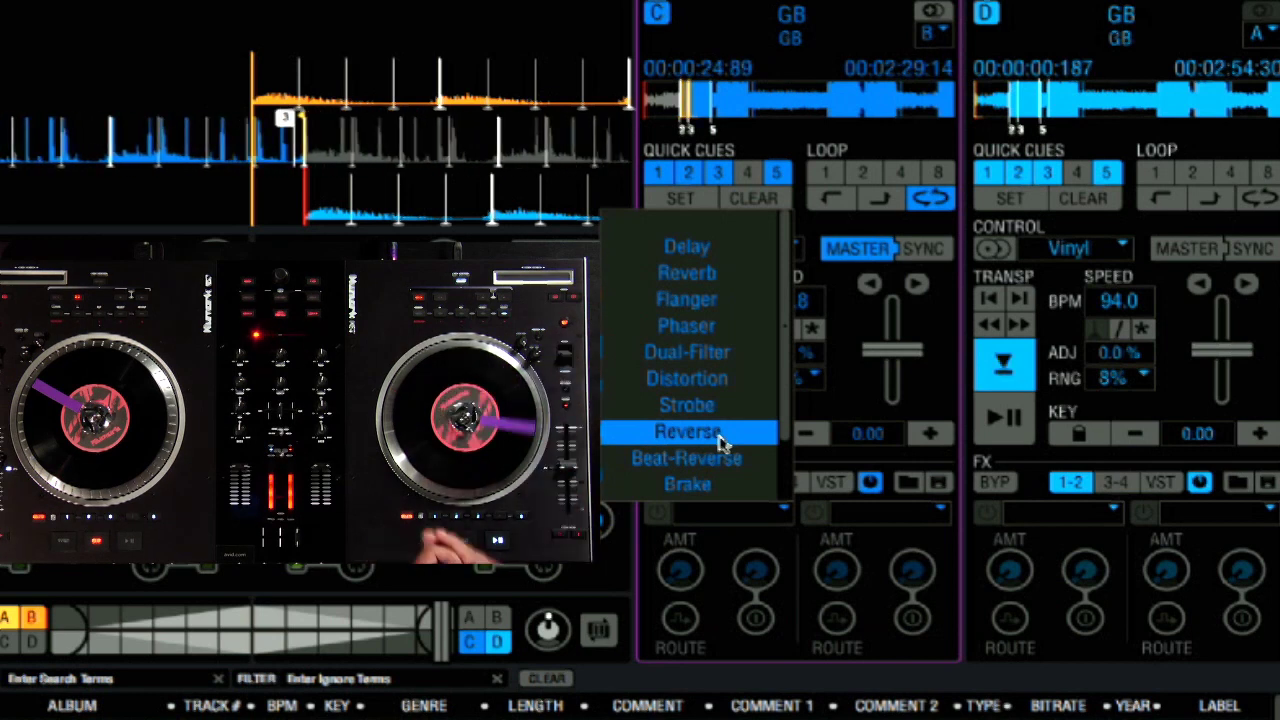
# Set deck C's effect to Reverse and reopen the MIDI preferences
pyautogui.click(686, 432)
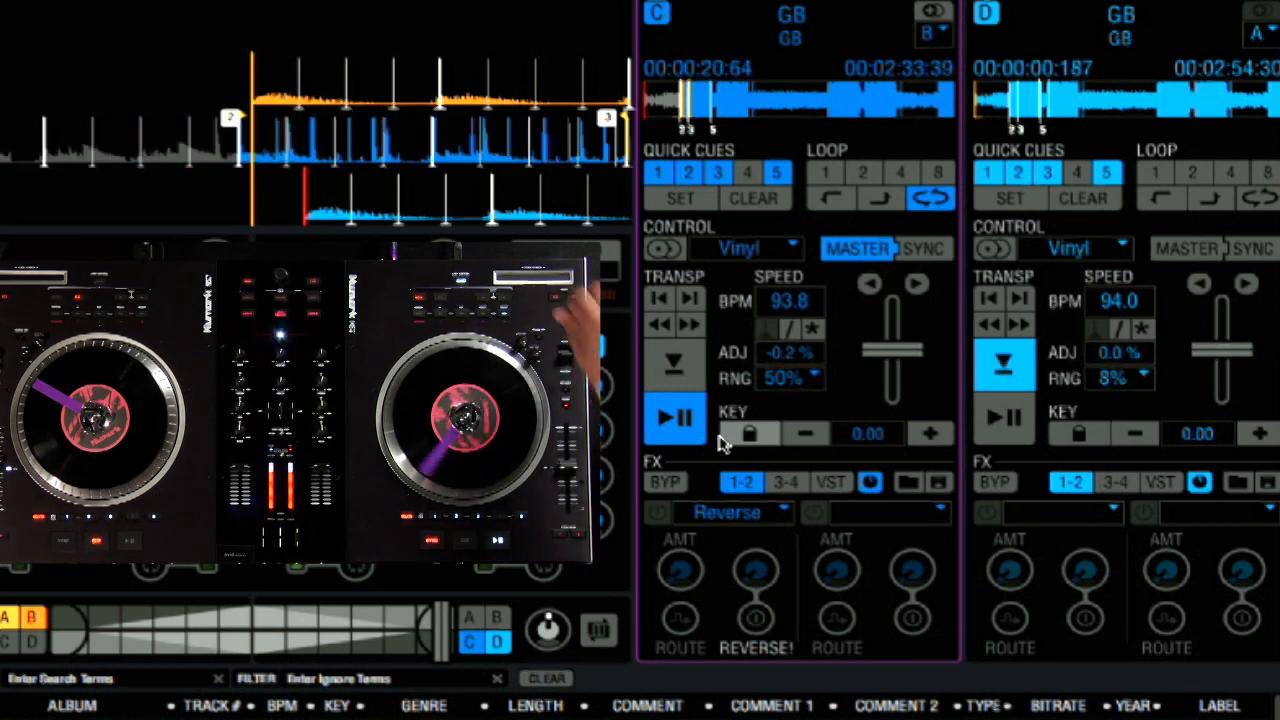
pyautogui.click(756, 618)
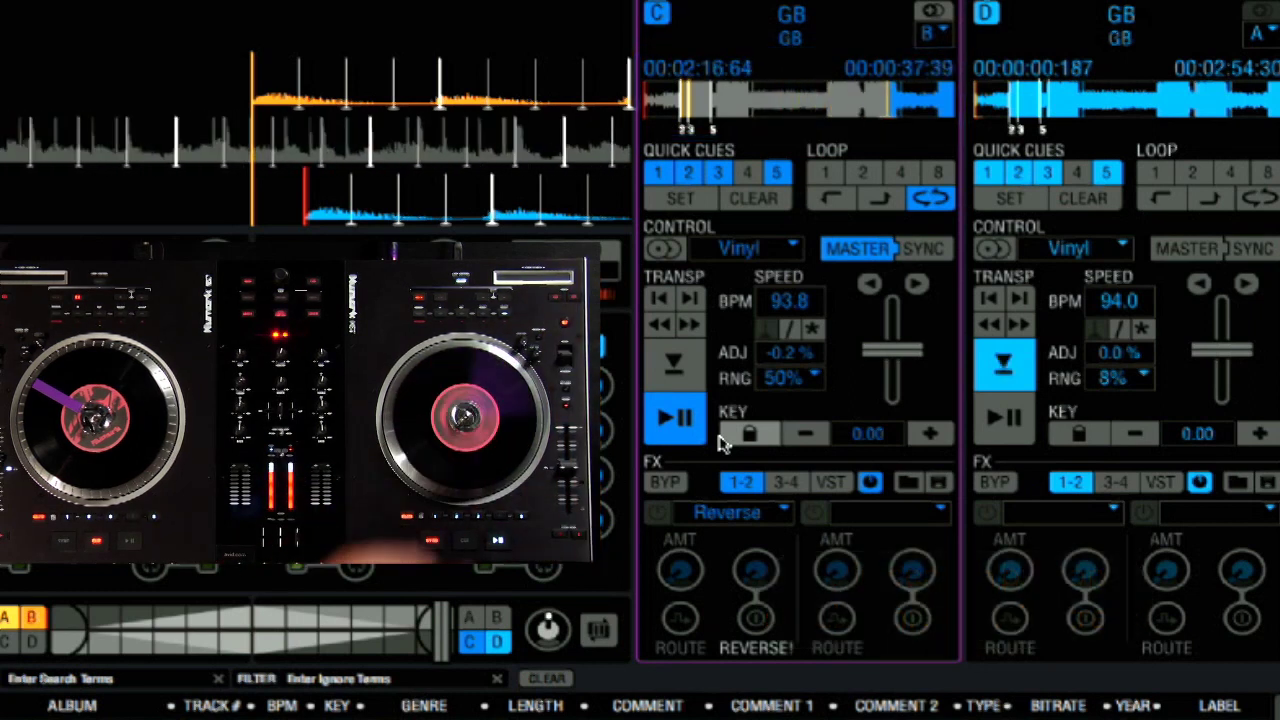
pyautogui.click(1156, 22)
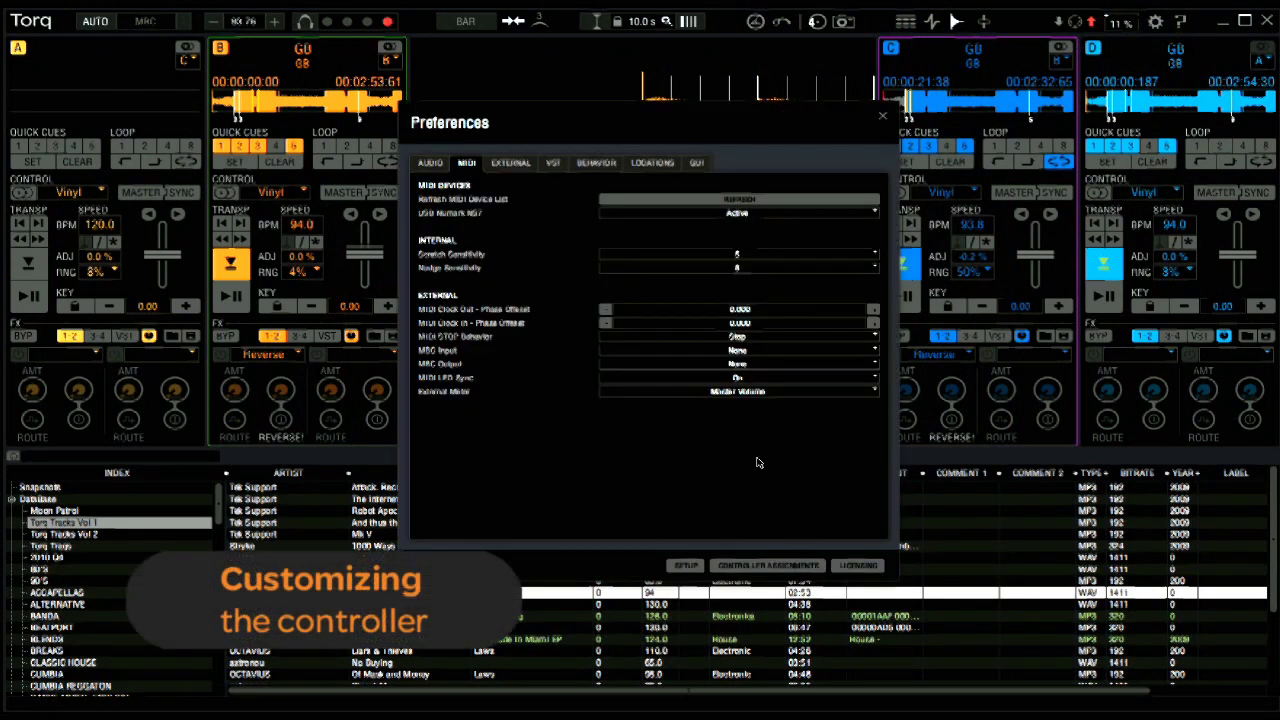
# Browse the USB Numark NS7's Controller Assignments list and return to Preferences
pyautogui.click(768, 564)
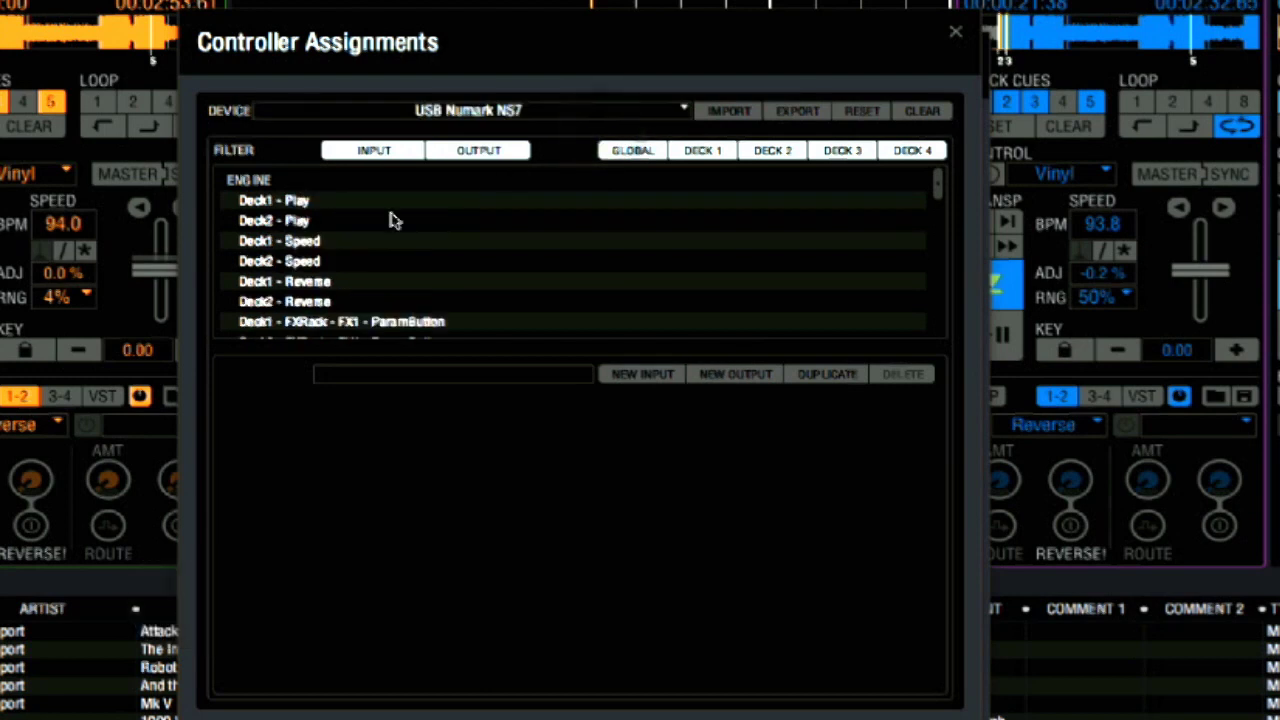
pyautogui.click(284, 280)
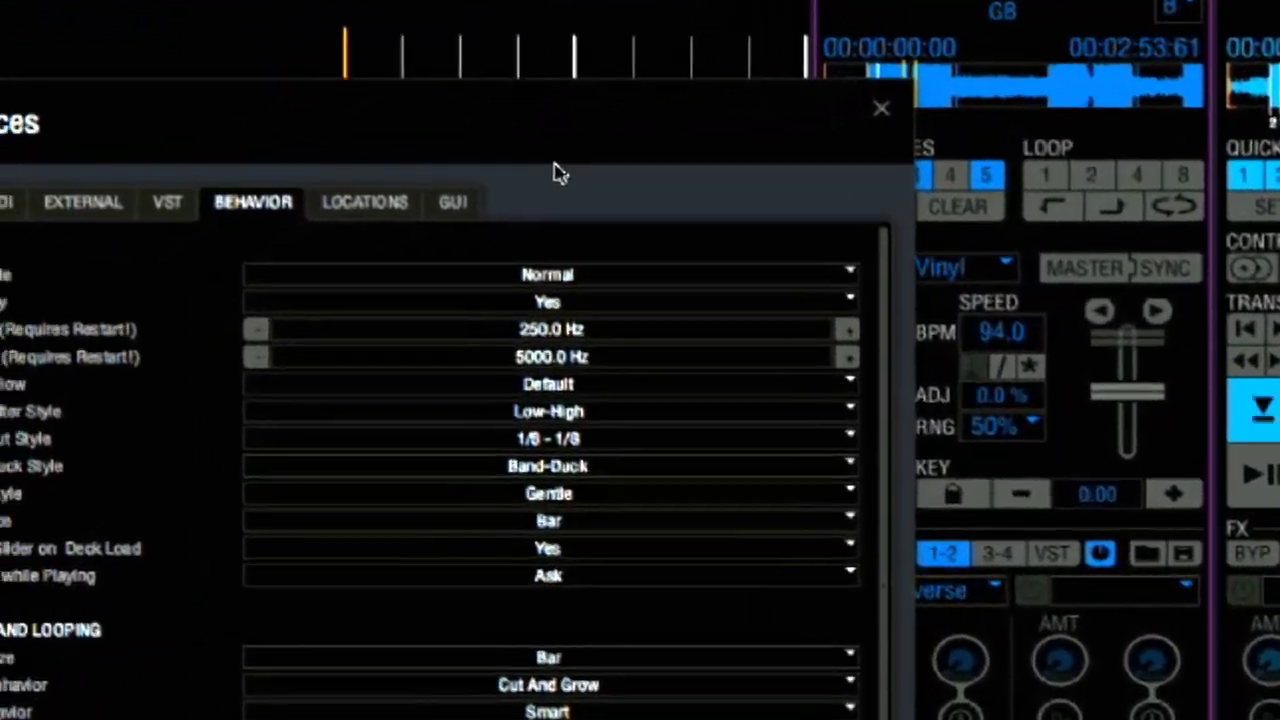
# Switch USB Vestax VCI-300 from Inactive to Active in the MIDI device list
pyautogui.click(150, 136)
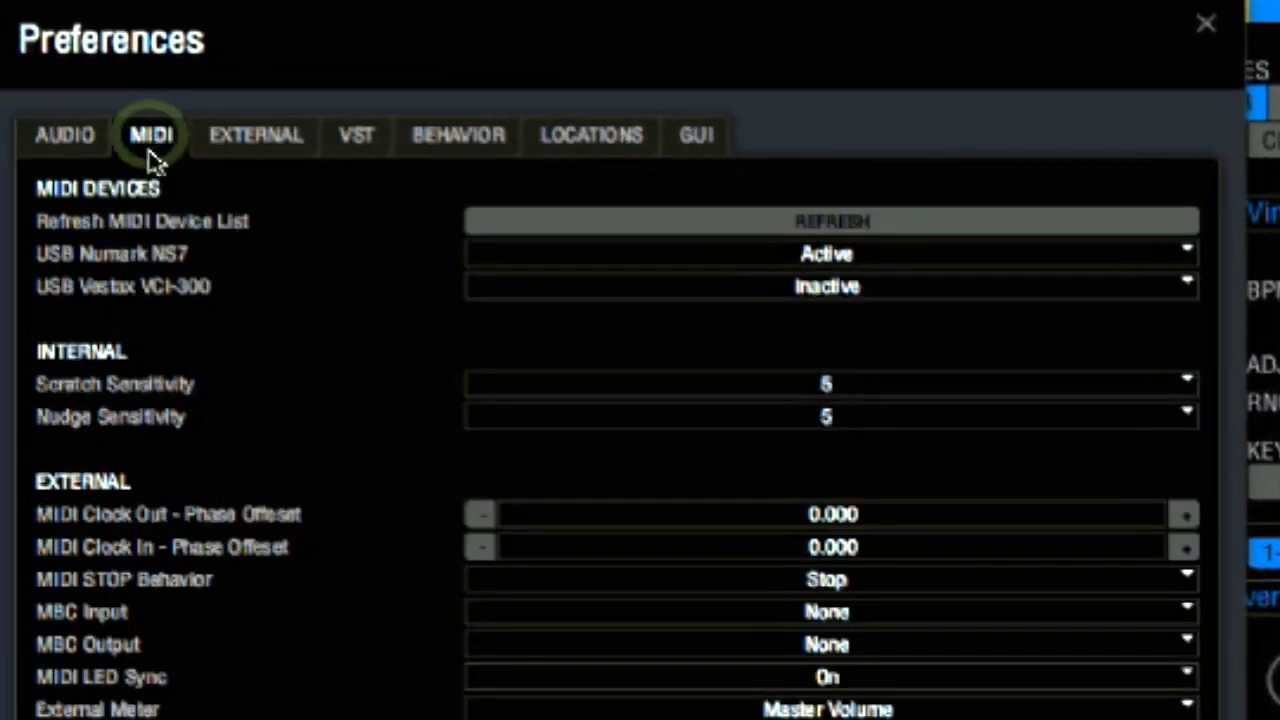
pyautogui.click(830, 288)
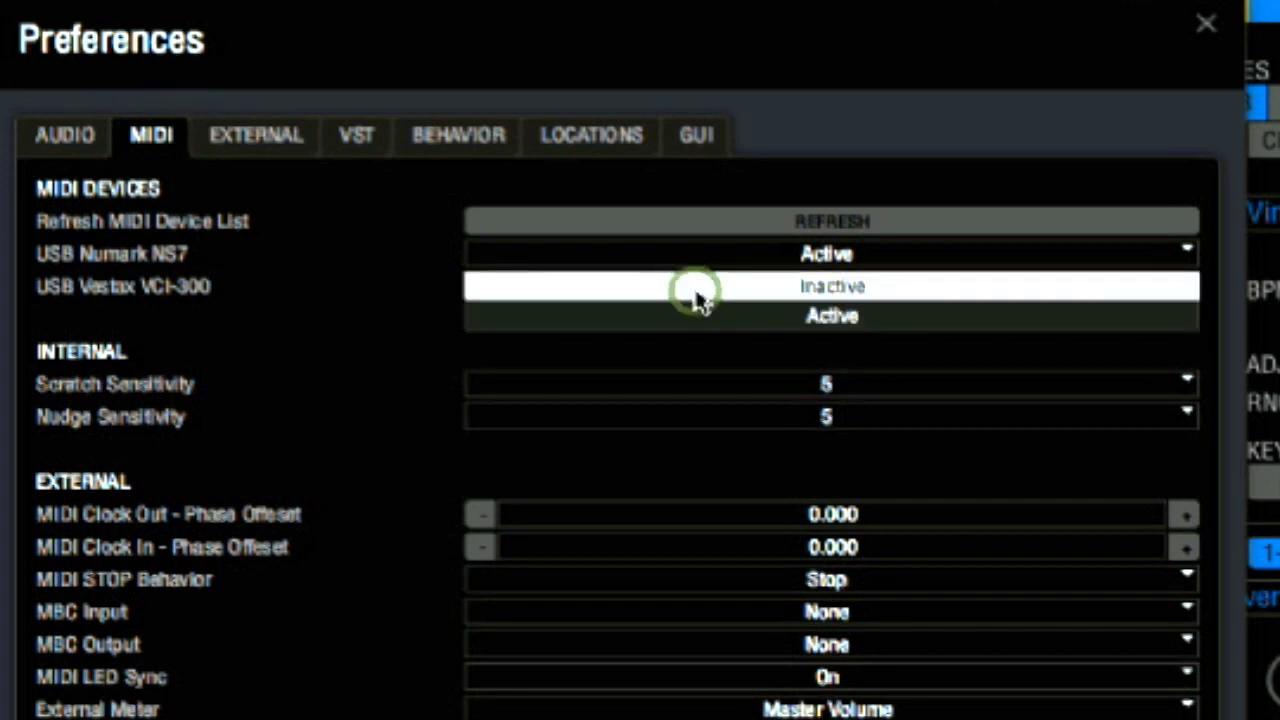
pyautogui.click(832, 316)
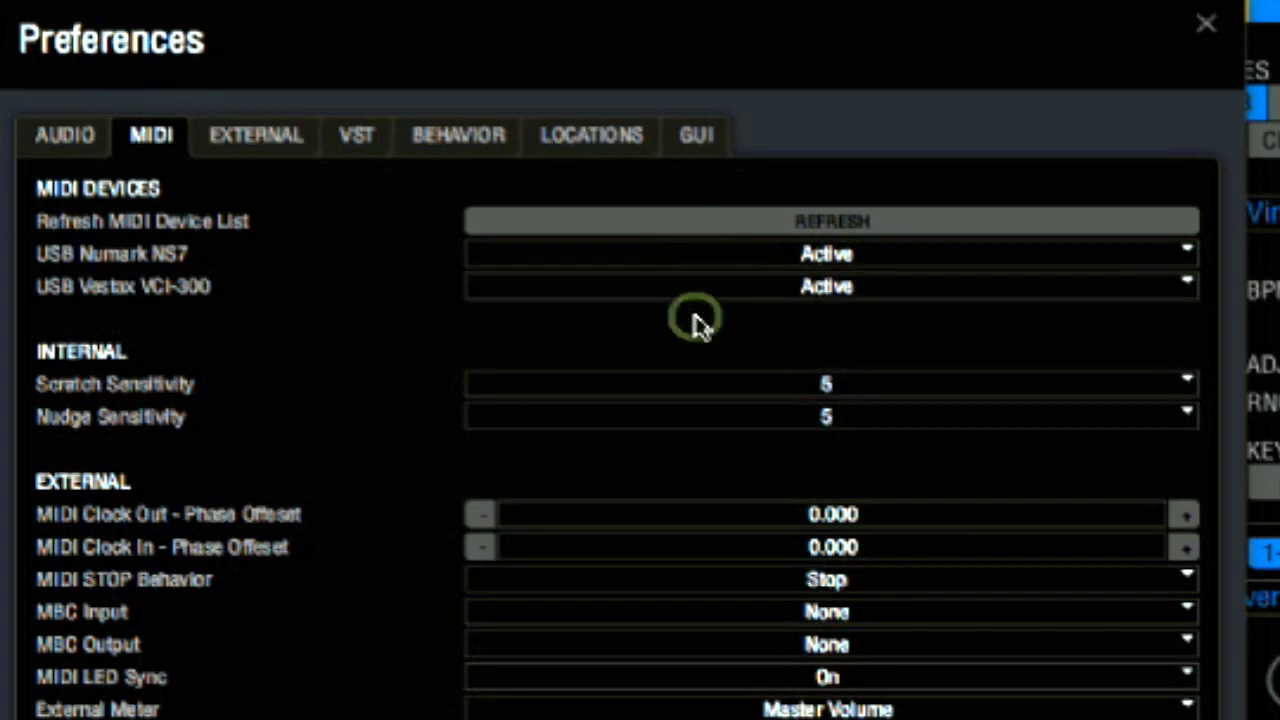
pyautogui.click(1206, 24)
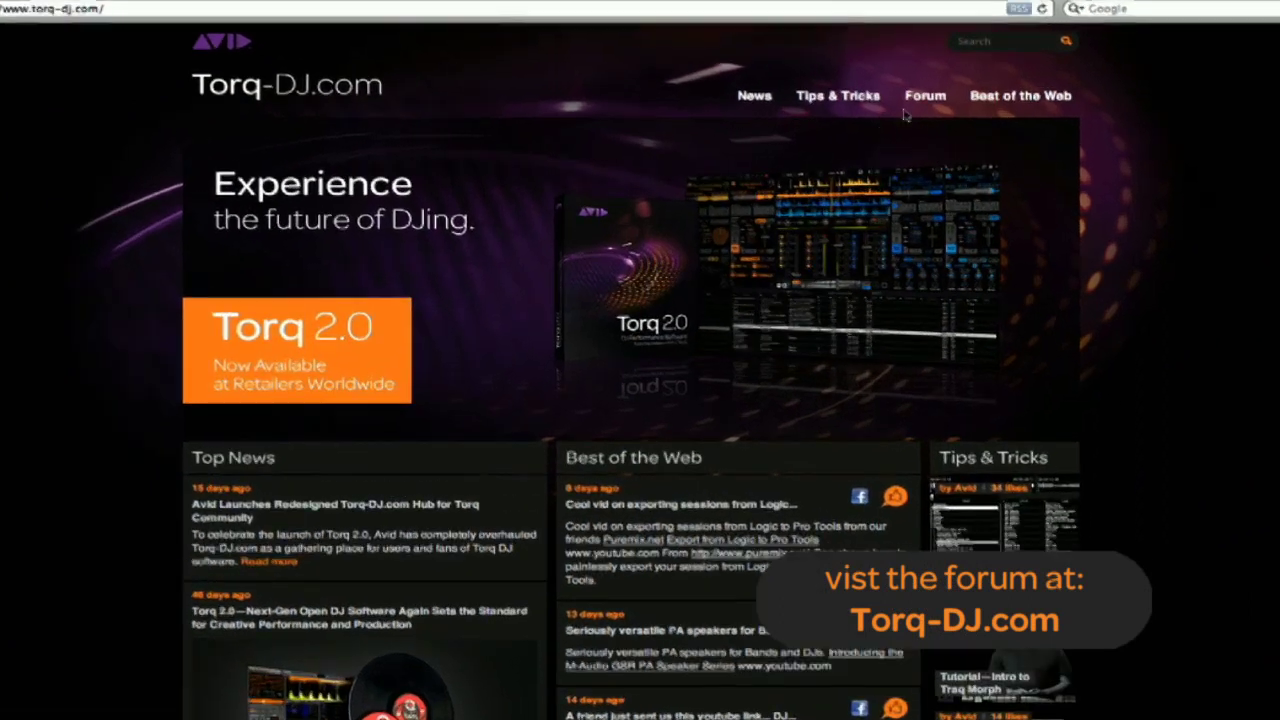
# Go to the Torq-DJ.com Forum's Torq 2.0 Keyboard & Controller Mapping board
pyautogui.click(924, 96)
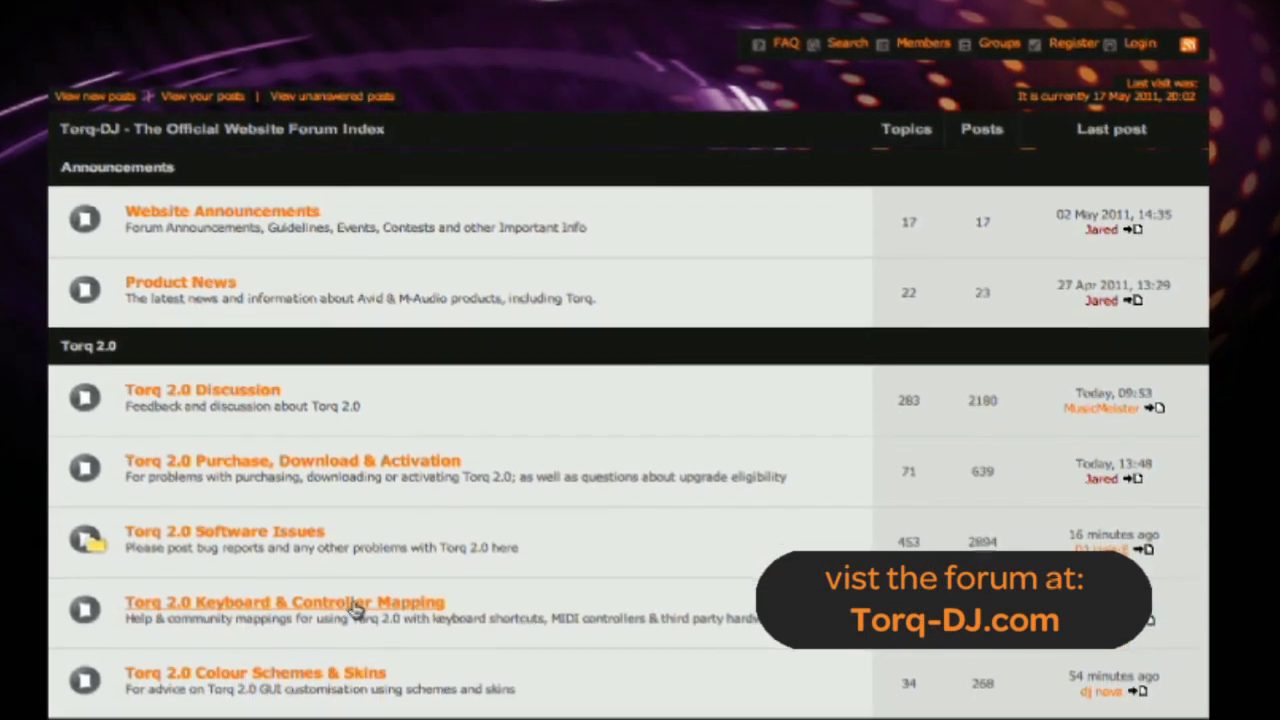
pyautogui.click(284, 602)
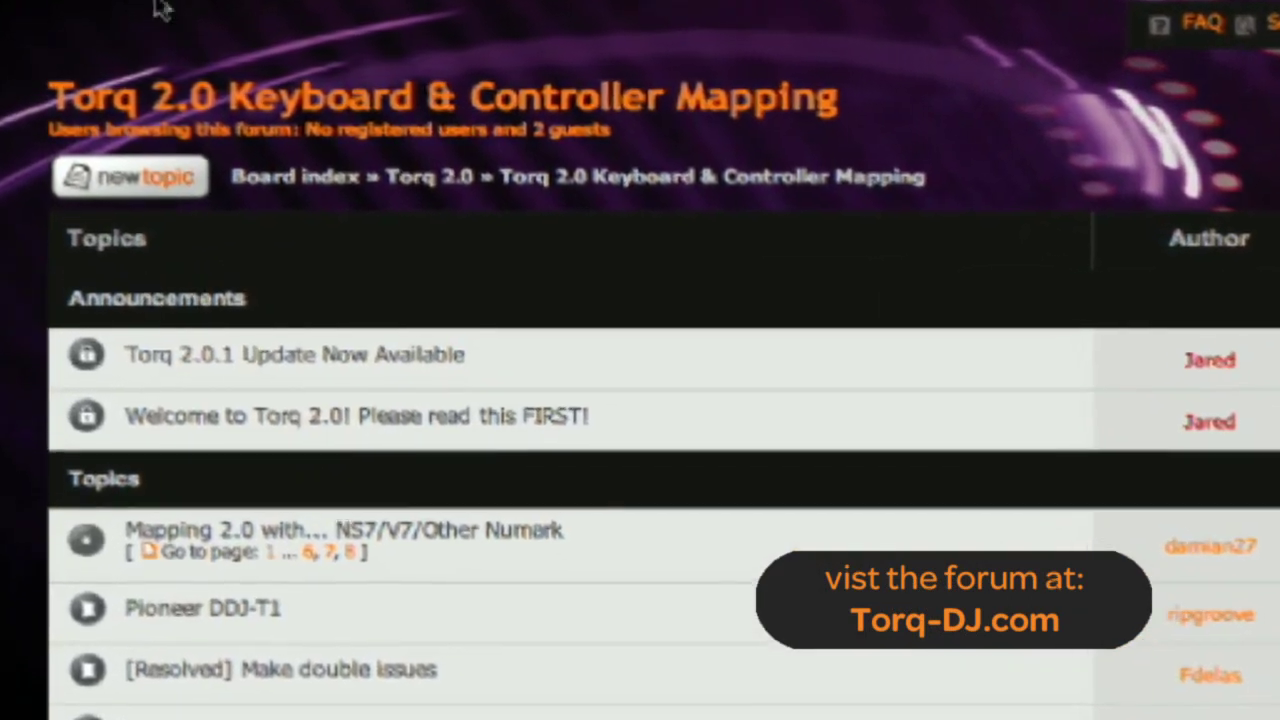